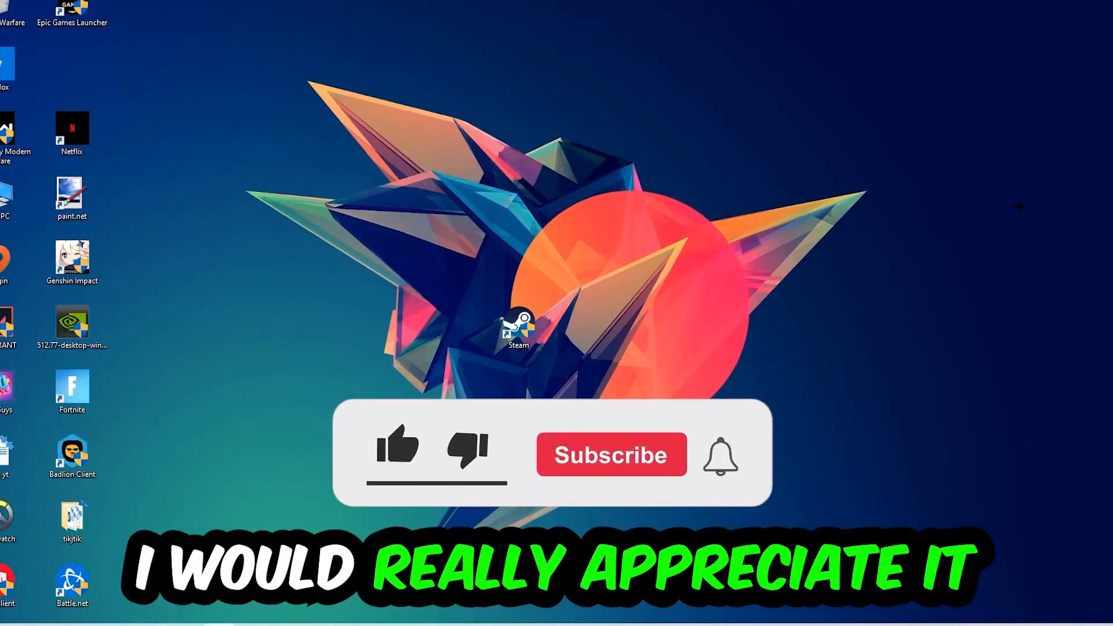
# Step: Look through the Processes list and bring up End task for the Console Window Host entry
pyautogui.click(397, 450)
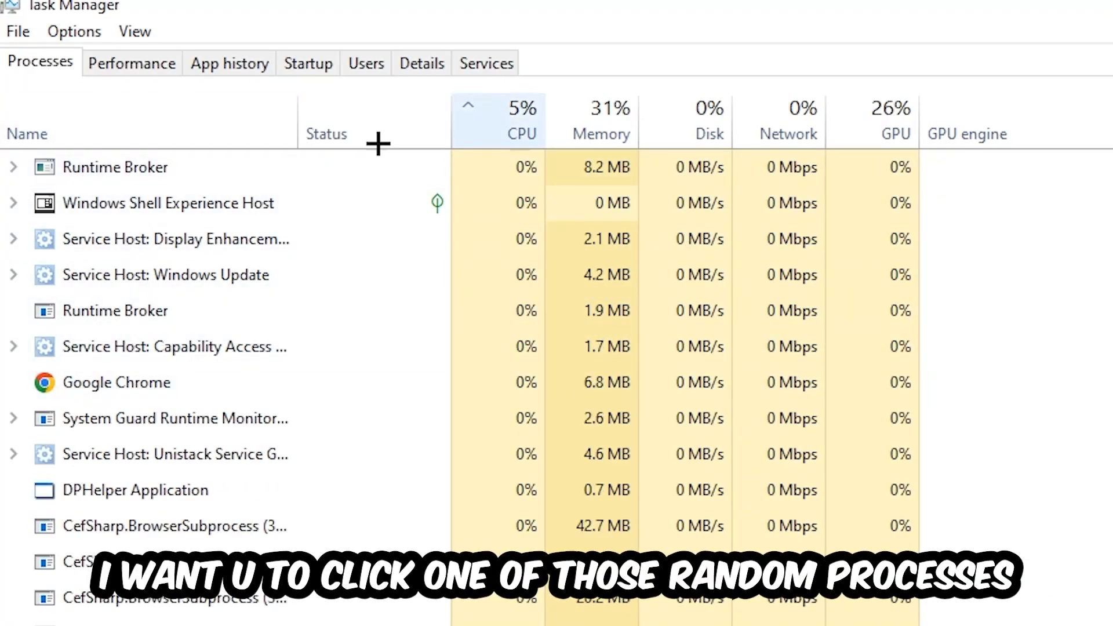
pyautogui.click(134, 489)
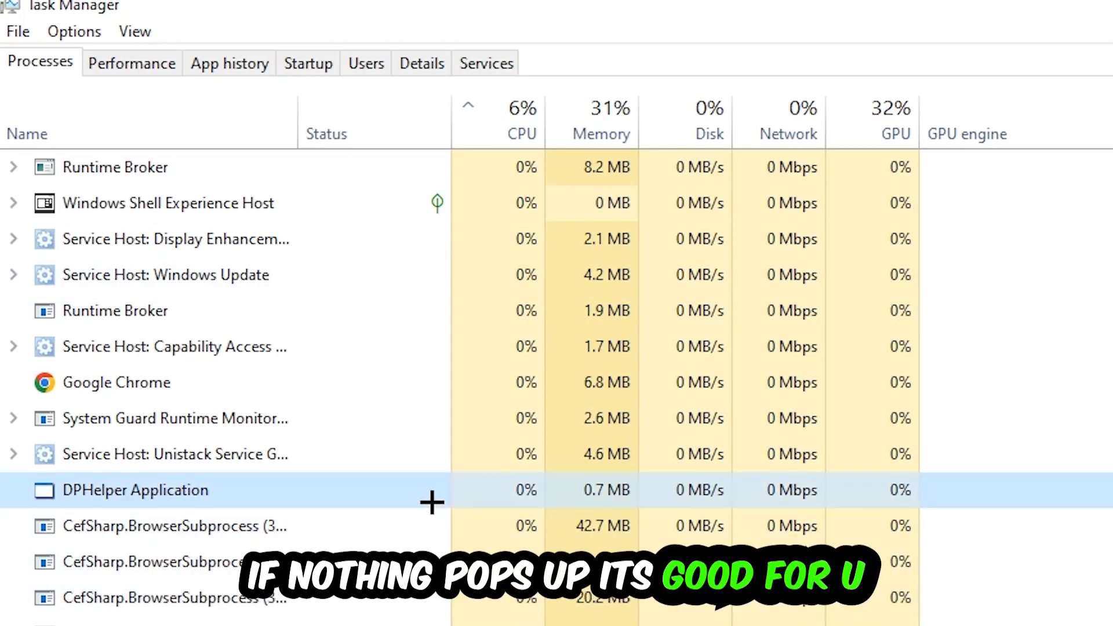
pyautogui.scroll(-3)
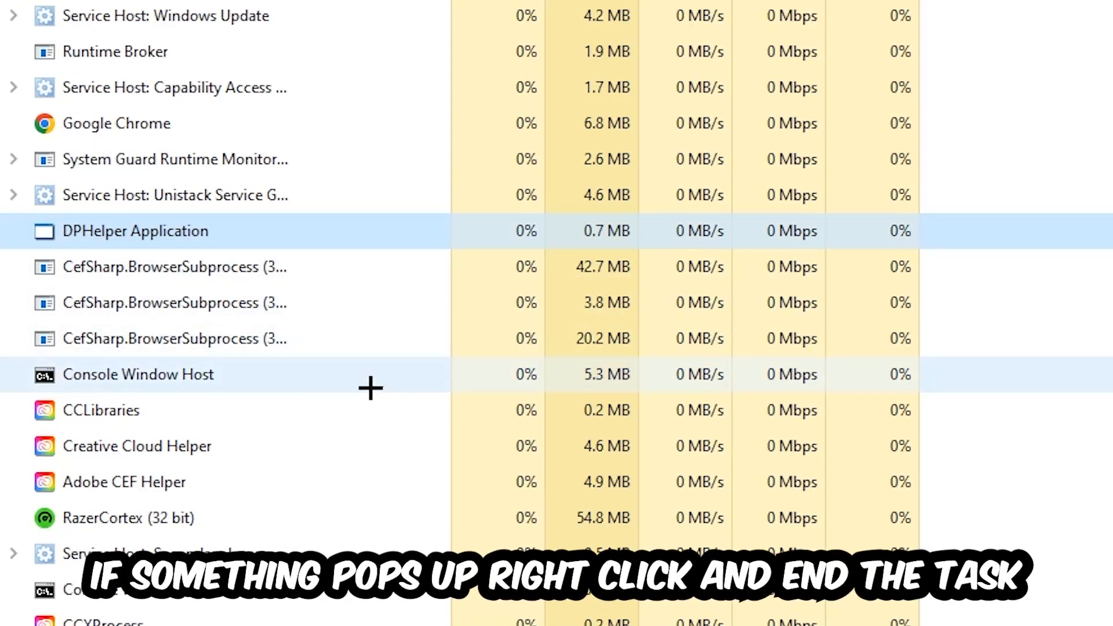
pyautogui.rightClick(138, 374)
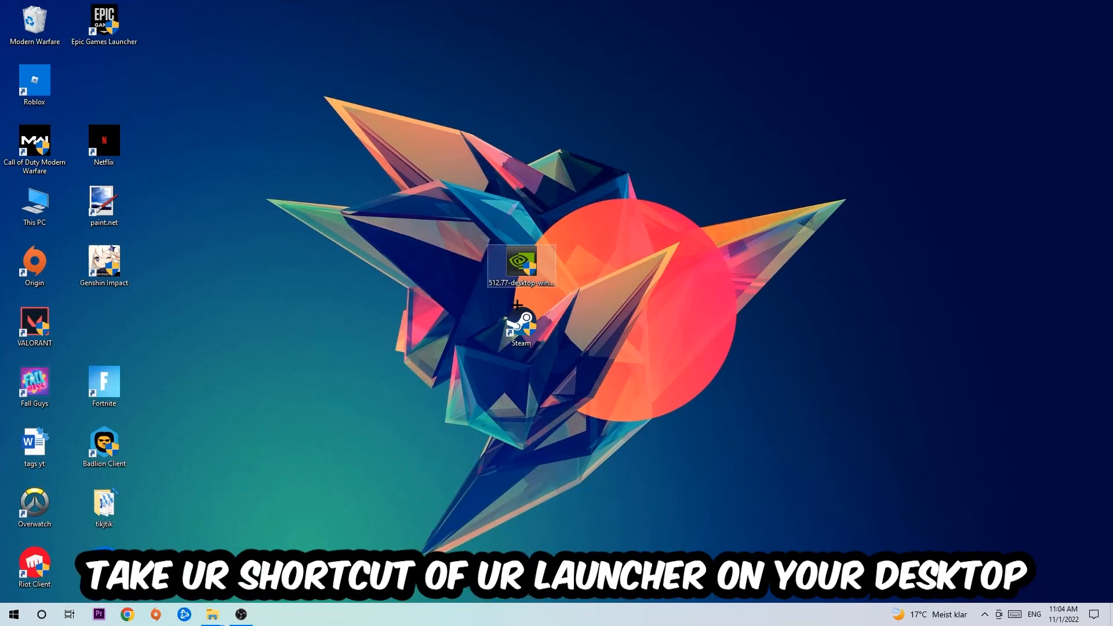
# Step: Reposition the Steam shortcut and bring up its Properties on the Compatibility settings
pyautogui.moveTo(521, 324); pyautogui.dragTo(659, 207)
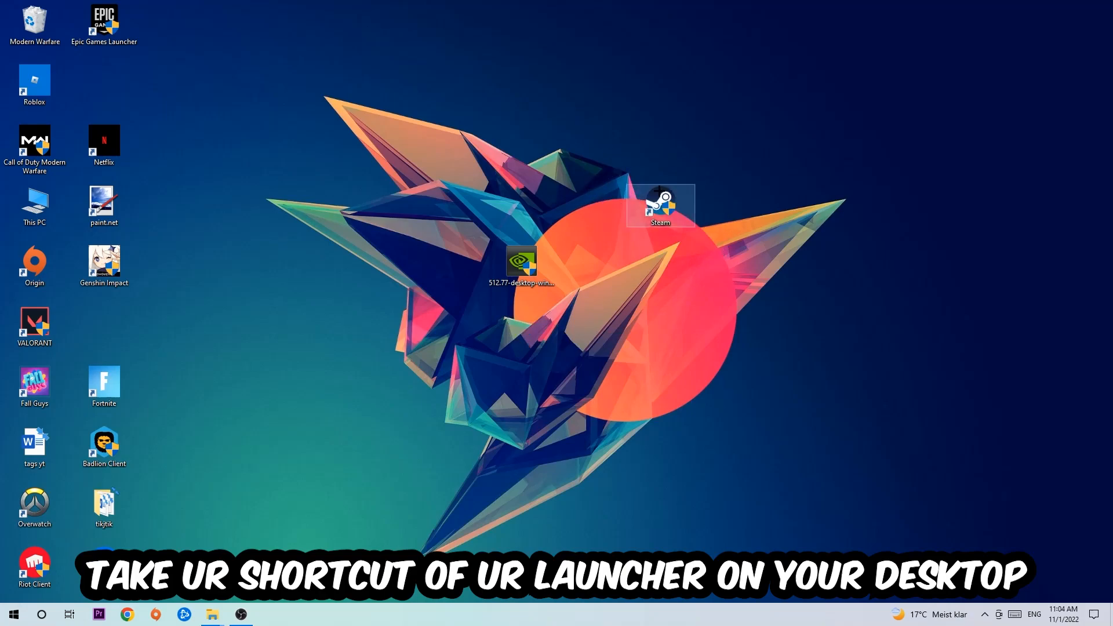
pyautogui.moveTo(659, 206); pyautogui.dragTo(452, 146)
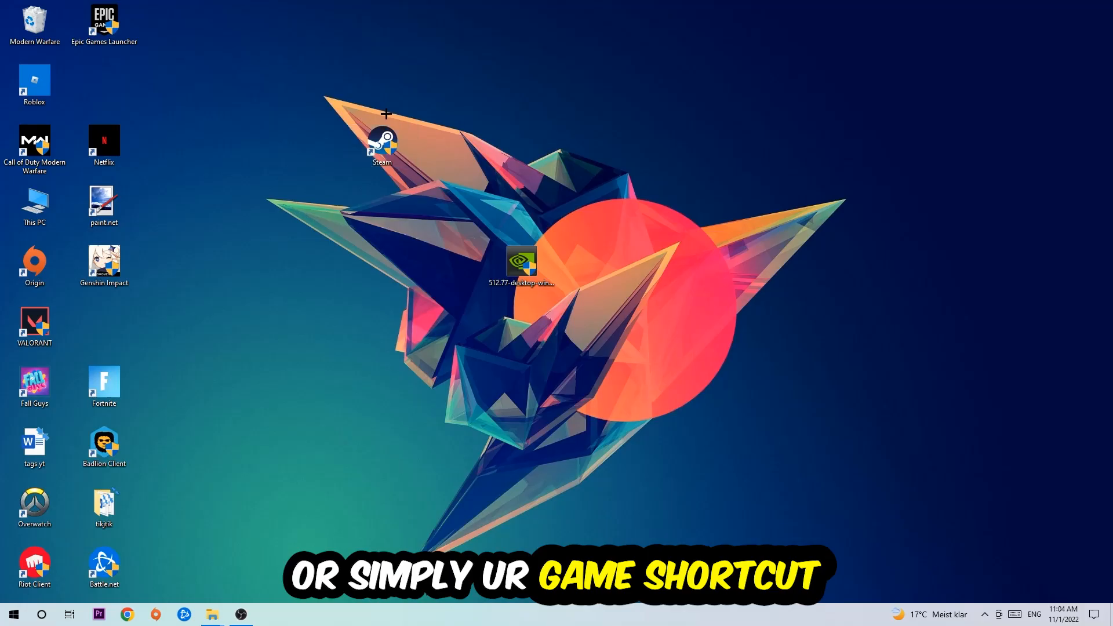
pyautogui.rightClick(381, 146)
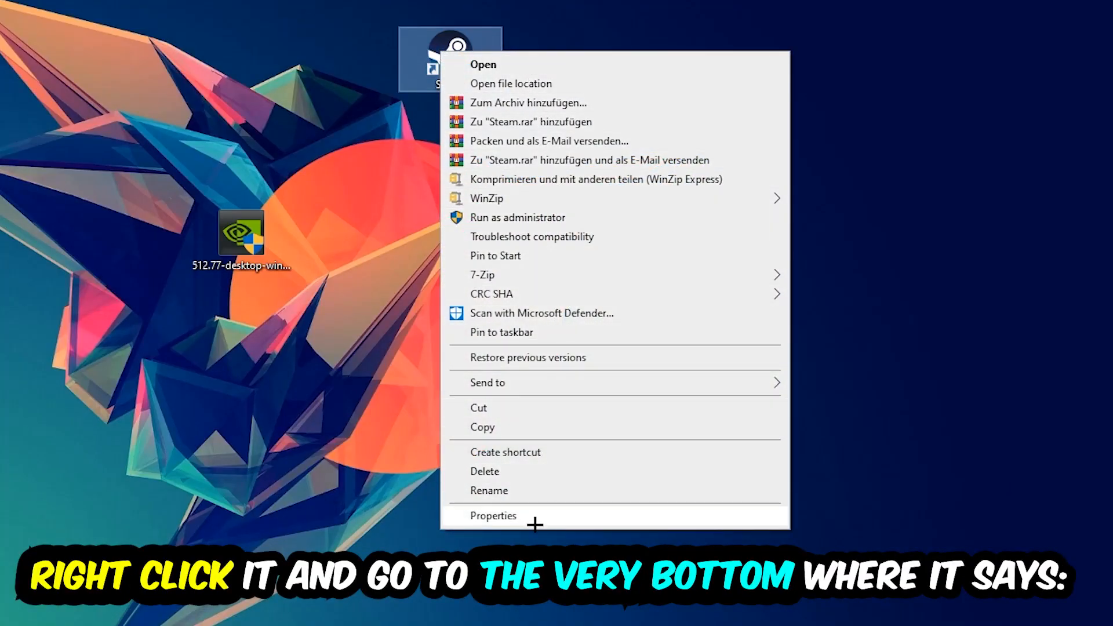
pyautogui.click(493, 515)
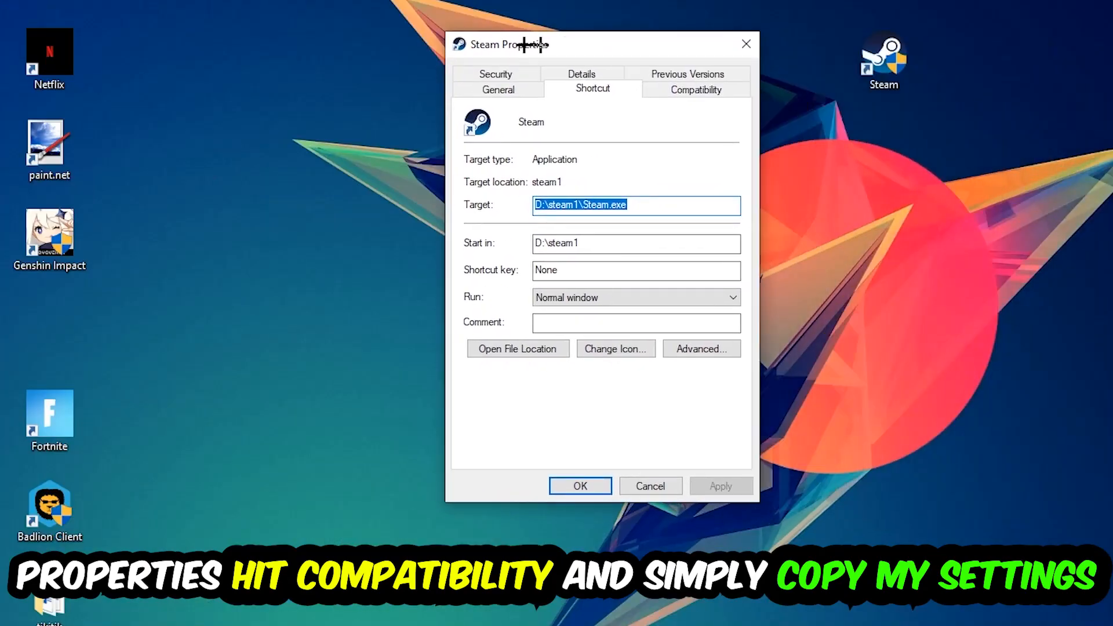
pyautogui.click(695, 89)
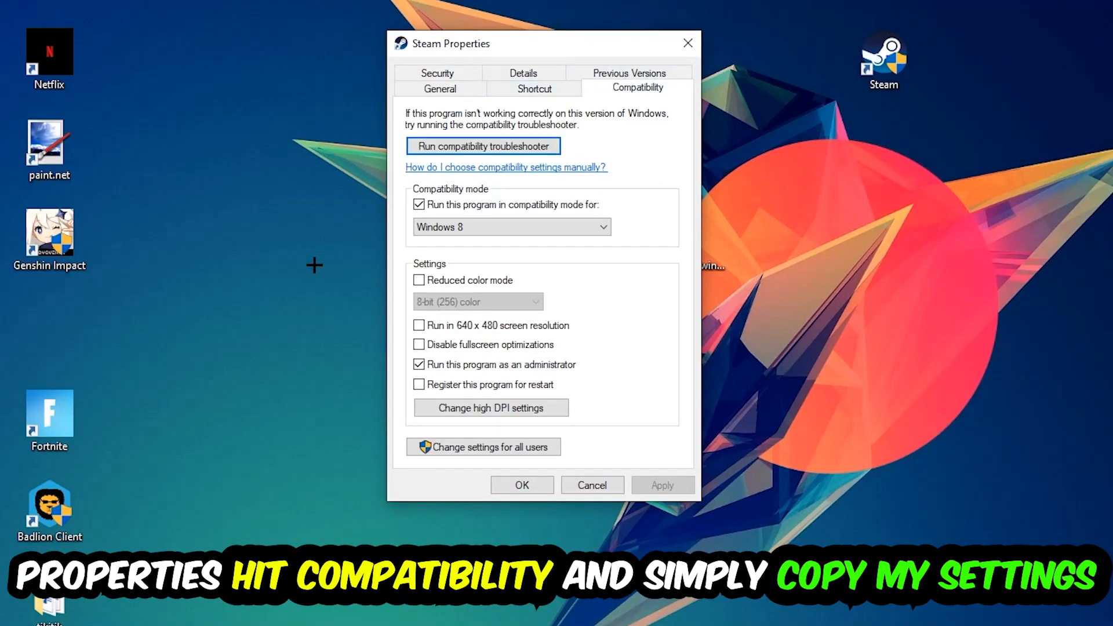
pyautogui.moveTo(376, 232)
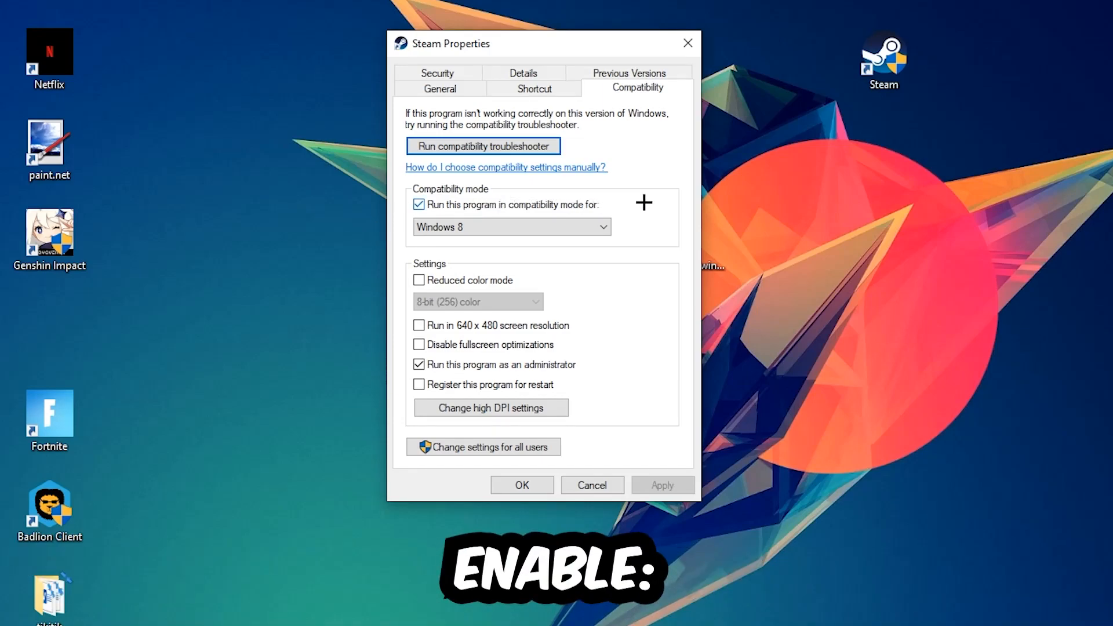
pyautogui.moveTo(397, 428)
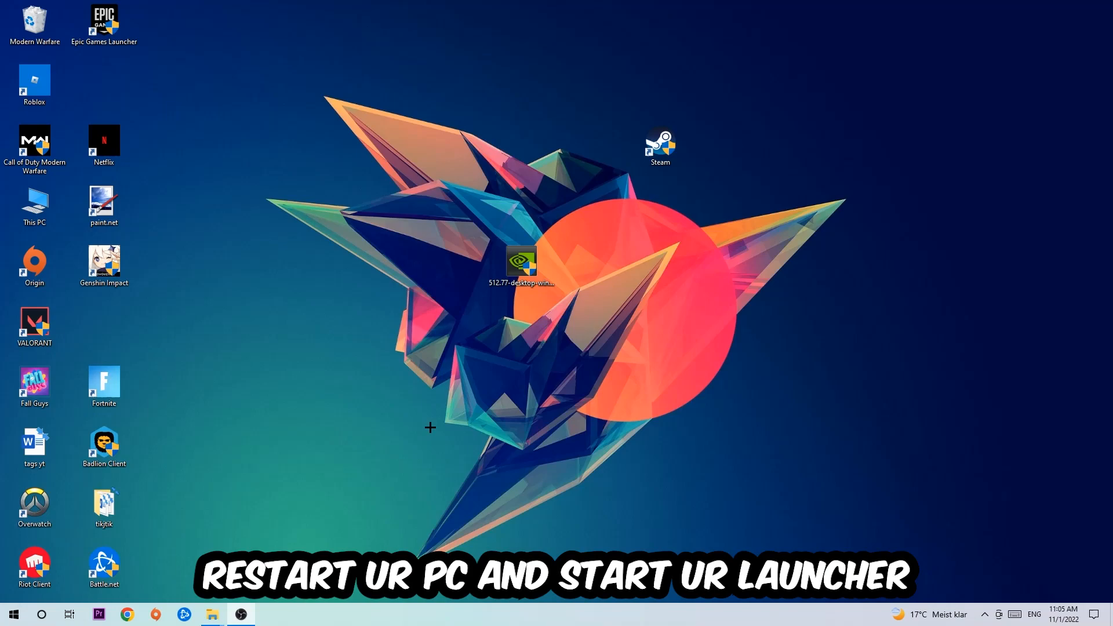
# Step: Slide the Steam shortcut left toward the centre of the desktop
pyautogui.moveTo(660, 148); pyautogui.dragTo(521, 146)
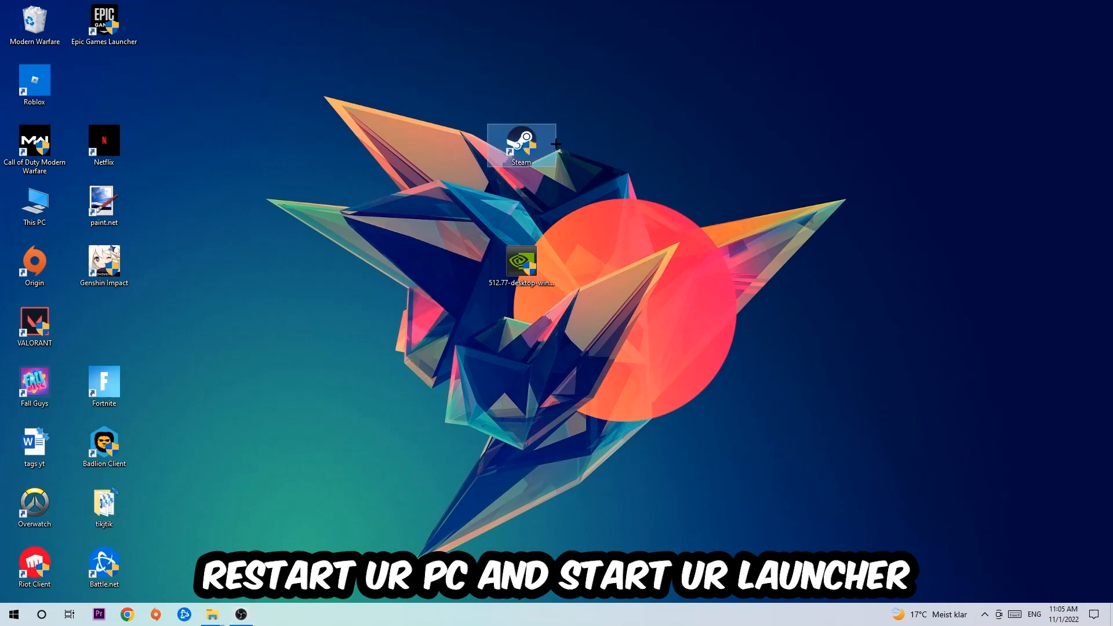